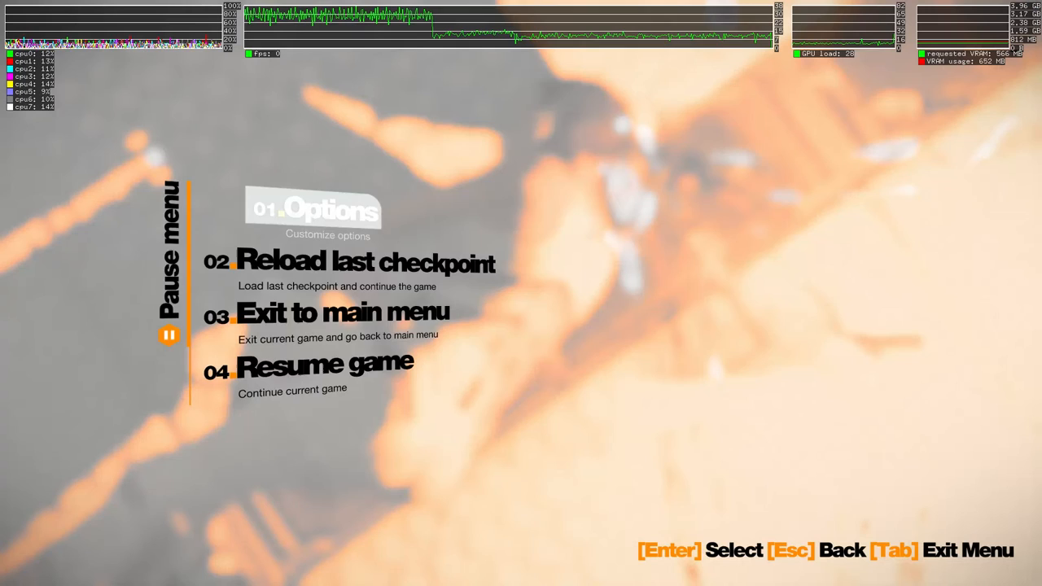
- Enter the Options menu from the pause menu's 01 Options entry
left_click(322, 209)
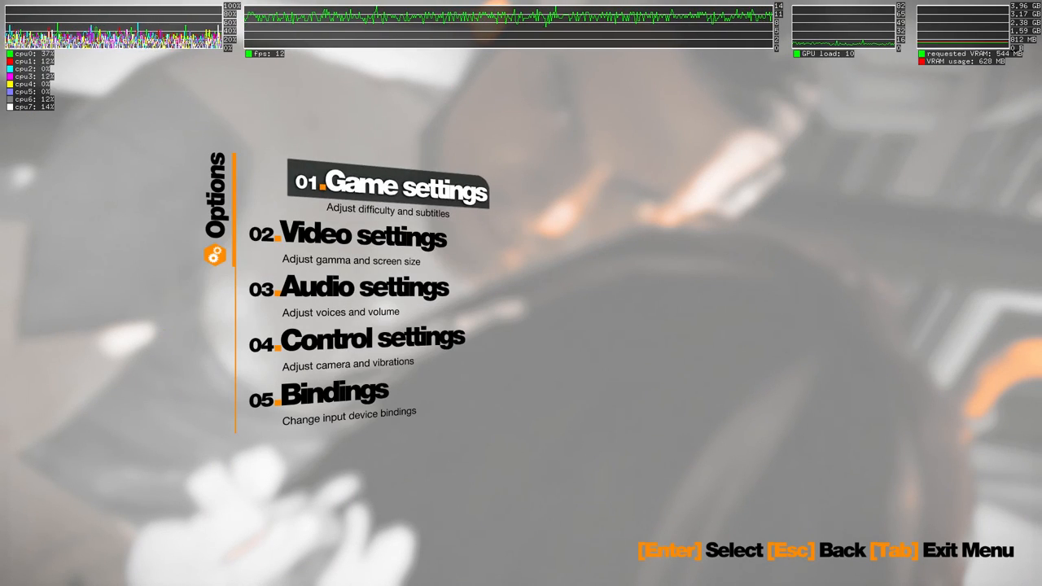
- Enter 02 Video settings and move down through its entries
left_click(361, 235)
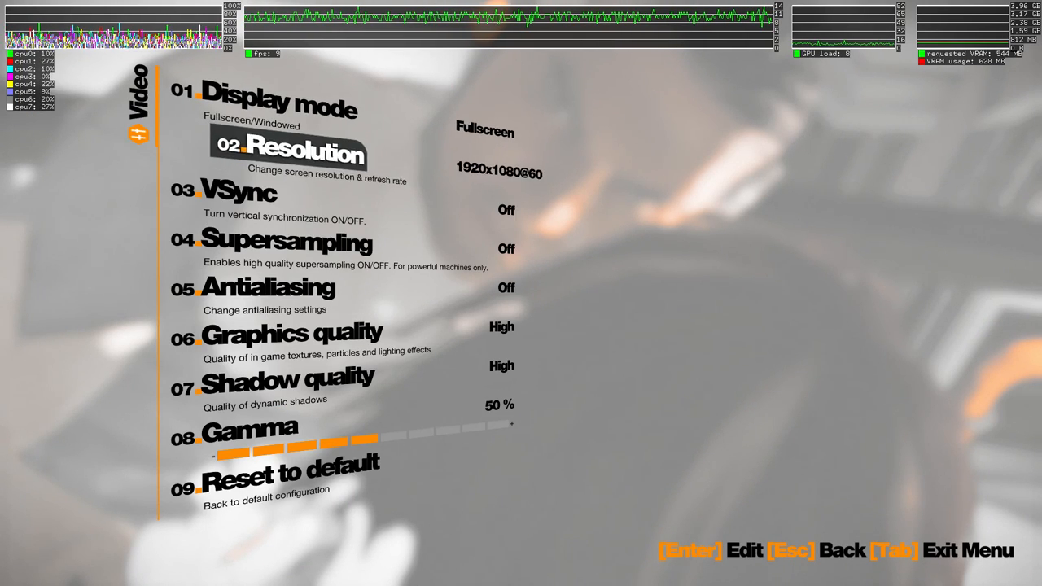
key("down")
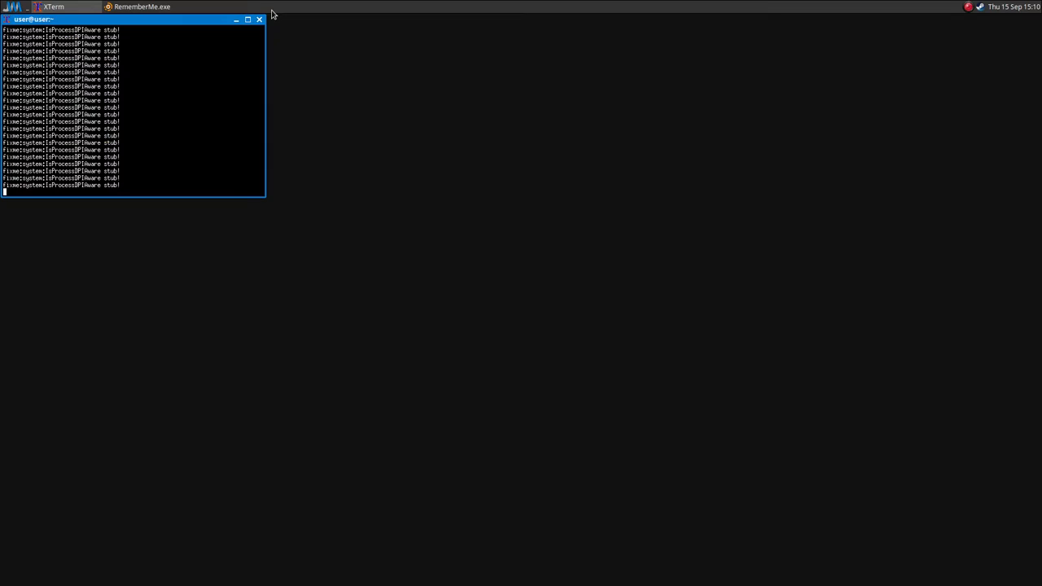
mouse_move(153, 140)
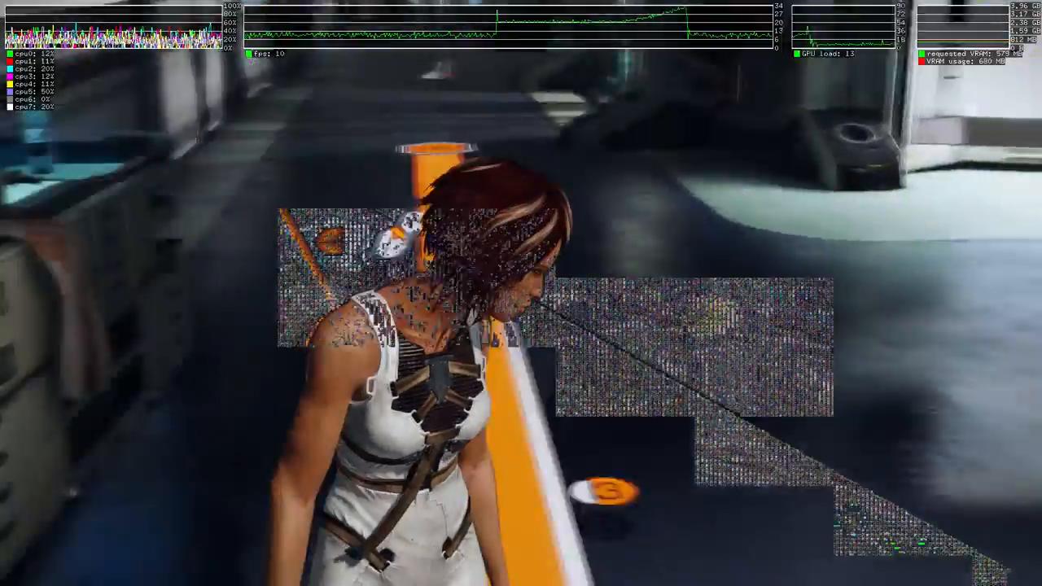
- Pause the game with Escape and enter Options, where Video settings becomes highlighted
key("Escape")
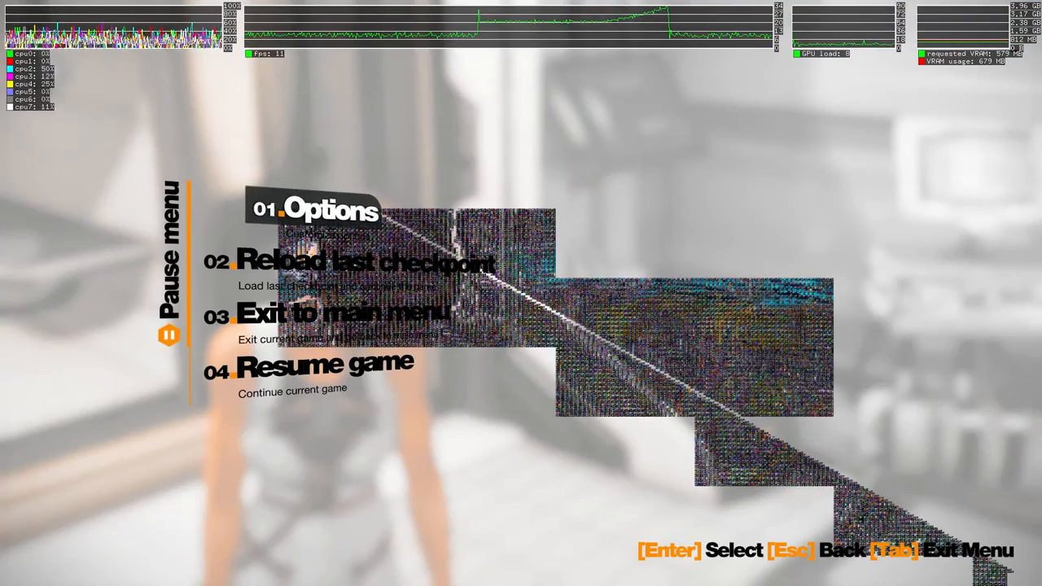
left_click(326, 210)
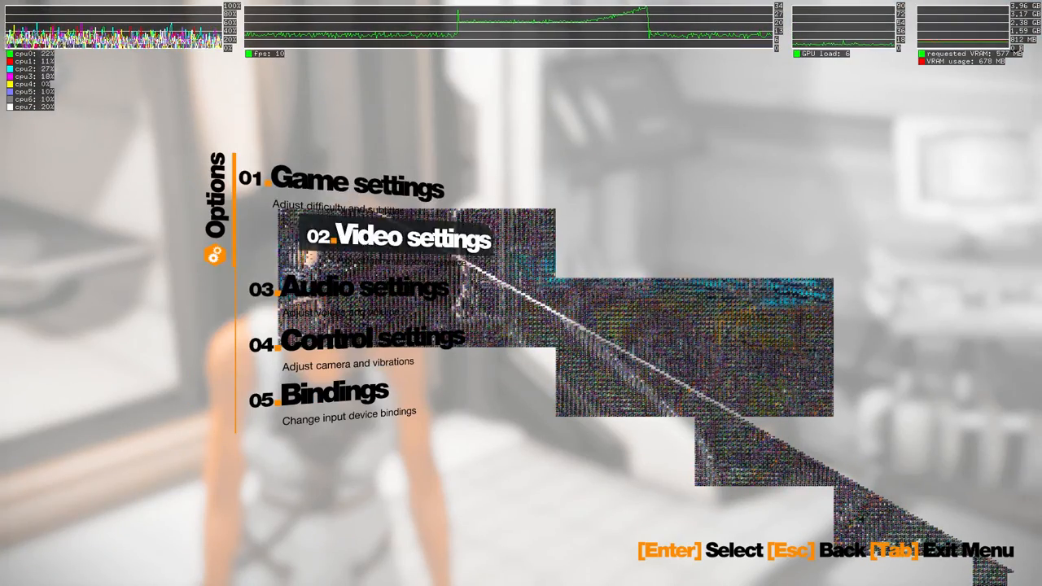